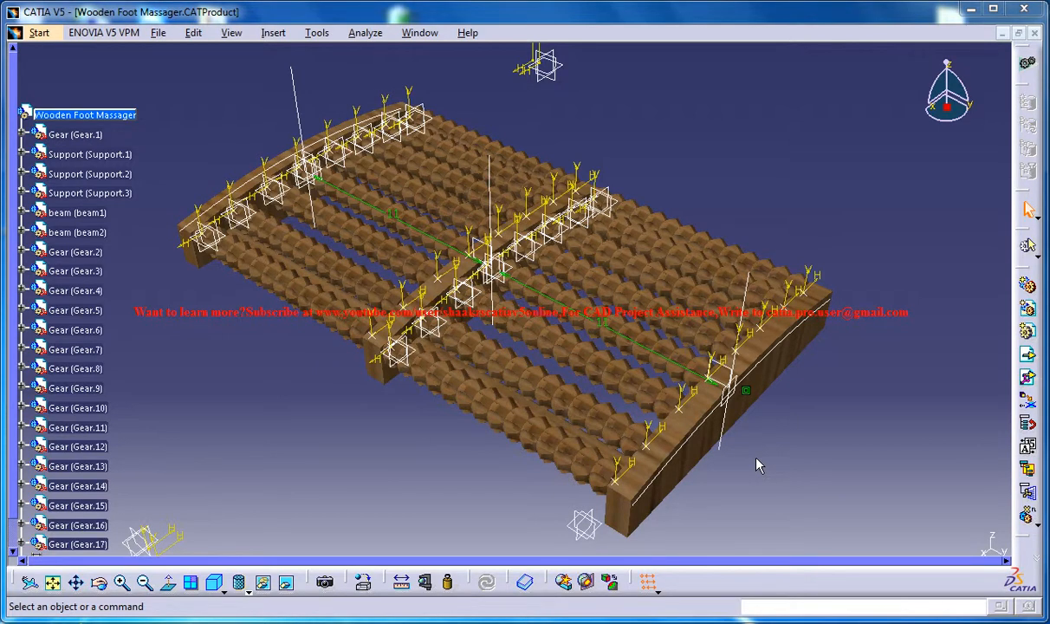
pyautogui.moveTo(709, 323)
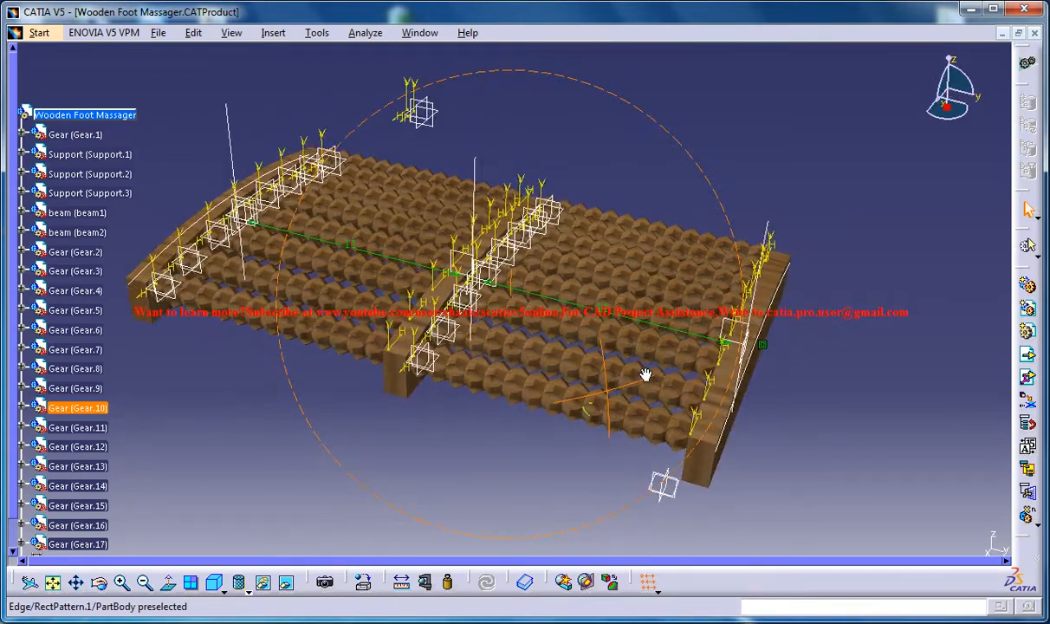
# Orbit the Wooden Foot Massager assembly, then bring up the foot massager project folder in Explorer
pyautogui.moveTo(645, 374); pyautogui.dragTo(507, 444)
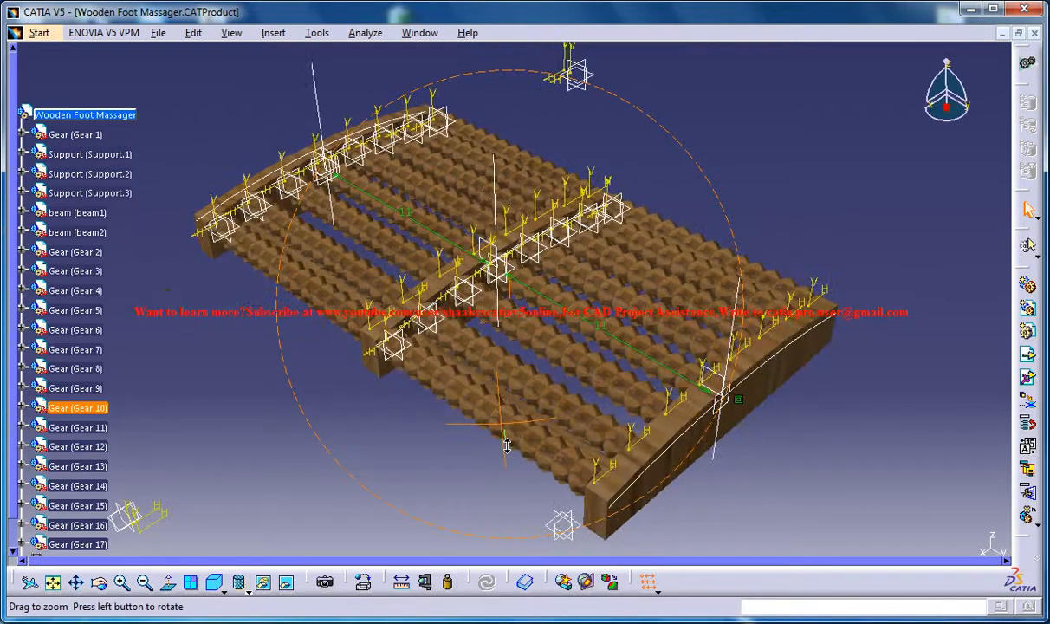
pyautogui.moveTo(506, 442); pyautogui.dragTo(617, 368)
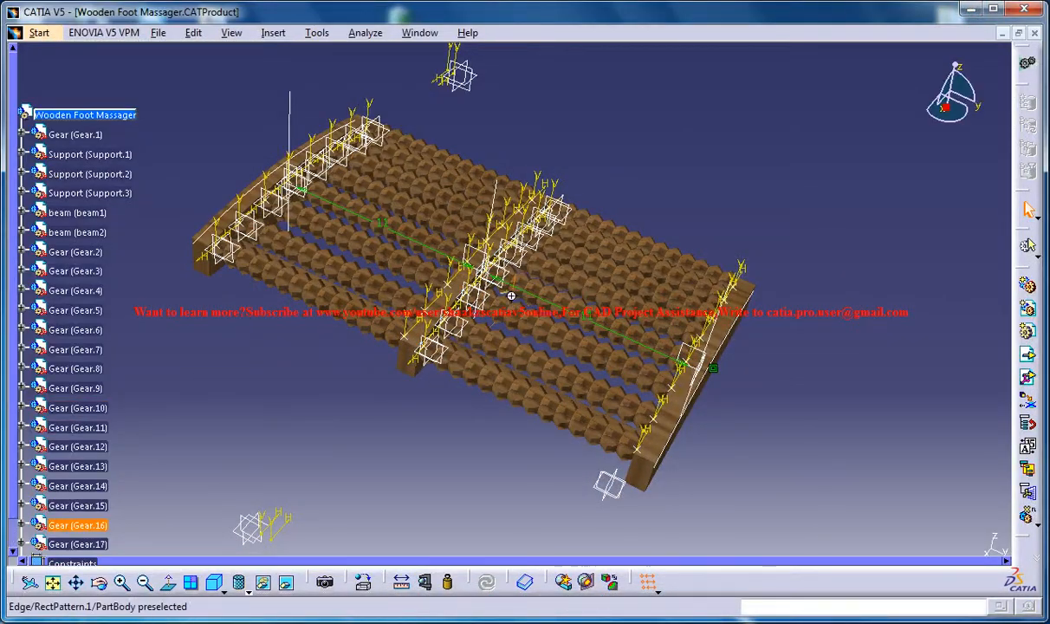
pyautogui.click(90, 173)
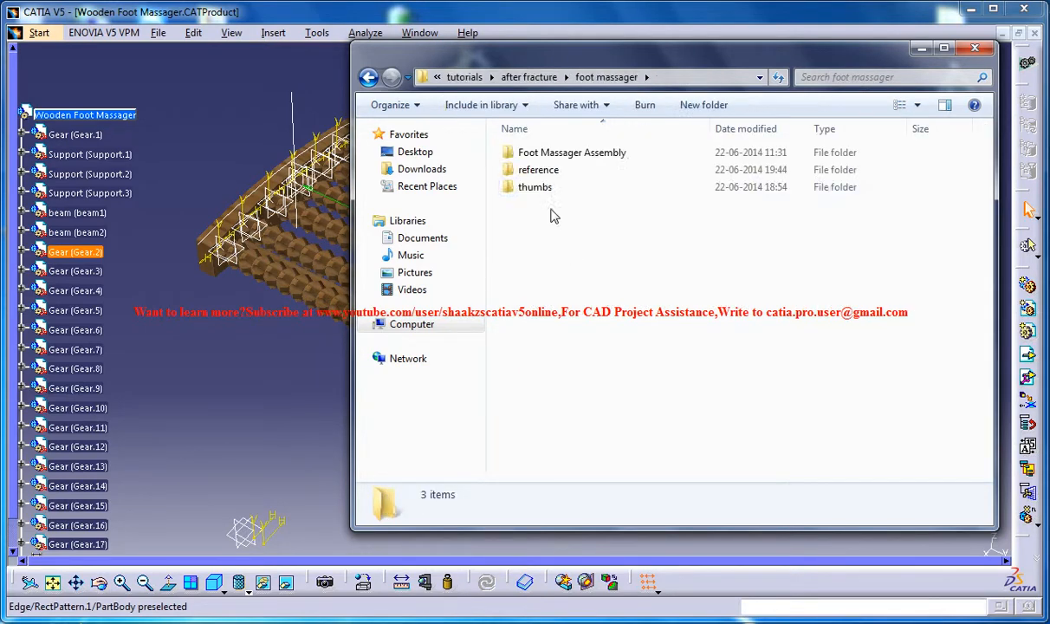
# Open the reference folder and select the 20140622_193926 video file
pyautogui.doubleClick(537, 170)
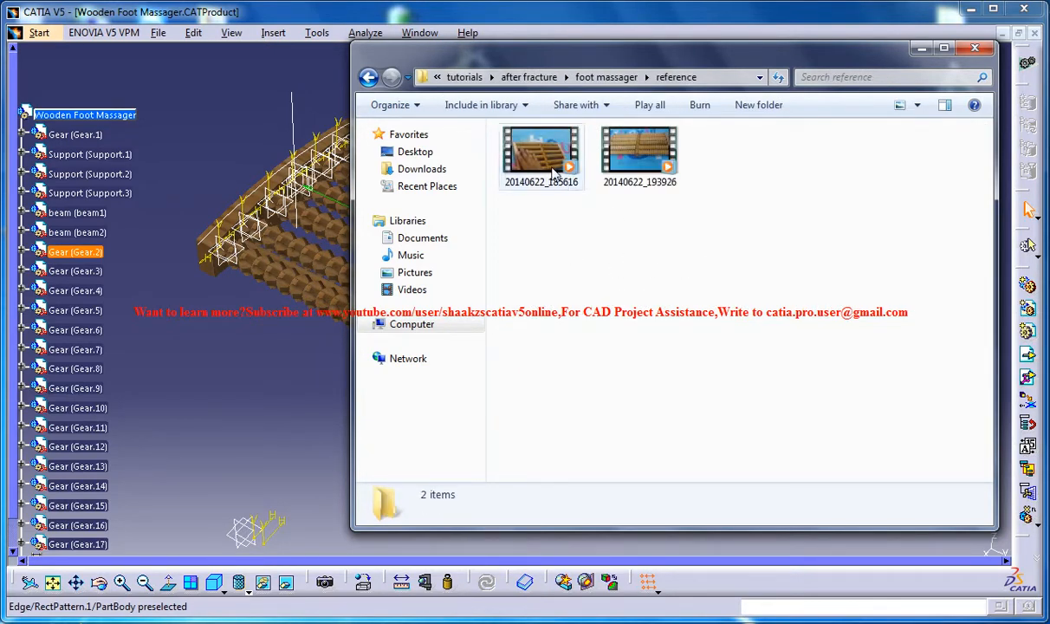
pyautogui.rightClick(639, 155)
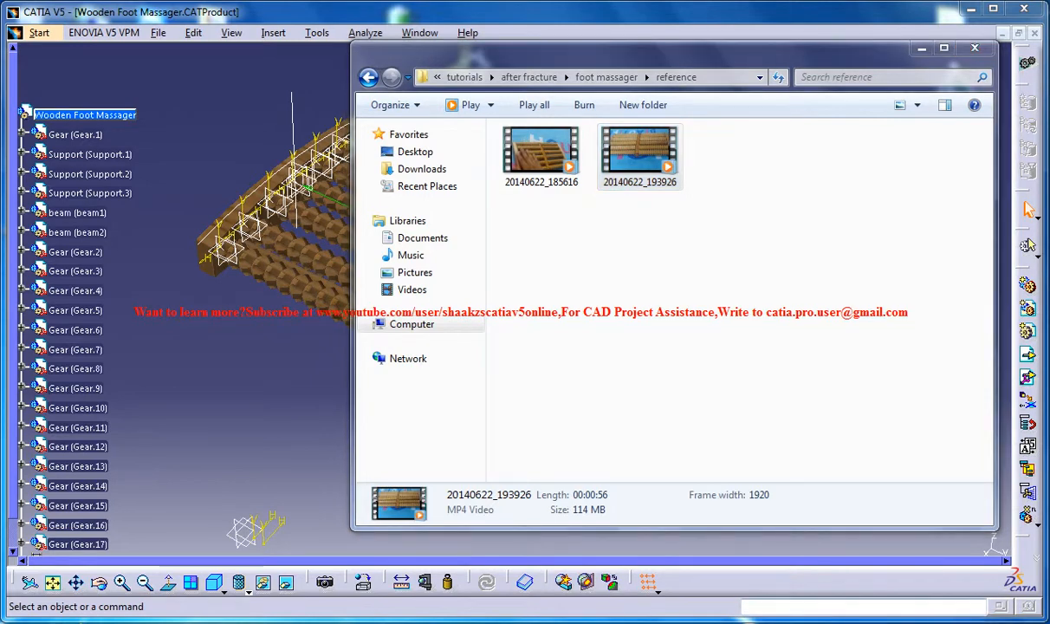
# Play the 20140622_193926.mp4 reference video in MPC-HC, maximized to fill the screen
pyautogui.doubleClick(639, 153)
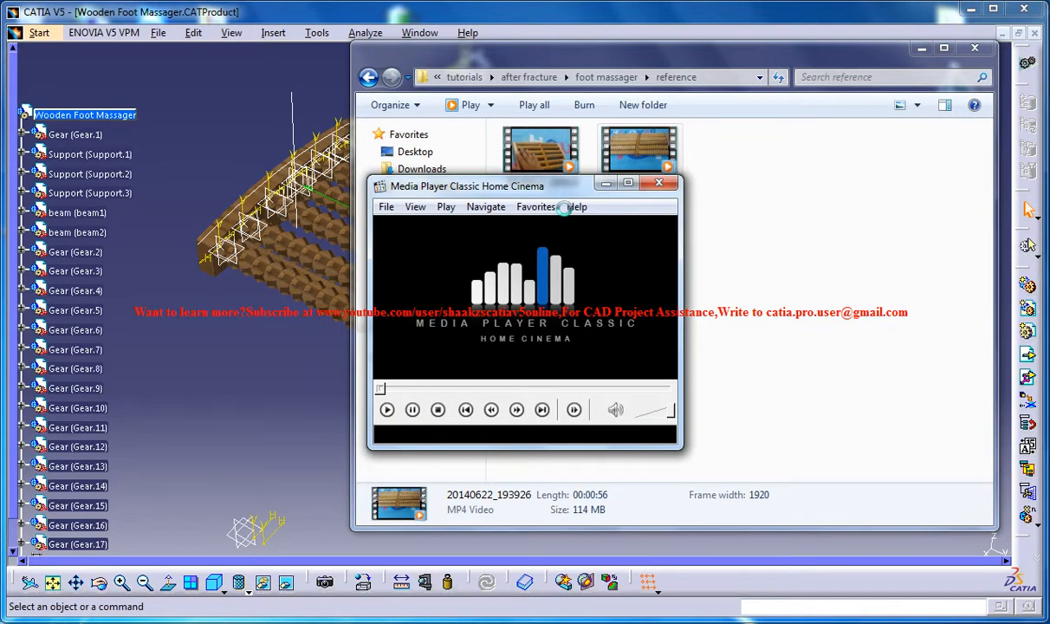
pyautogui.click(615, 409)
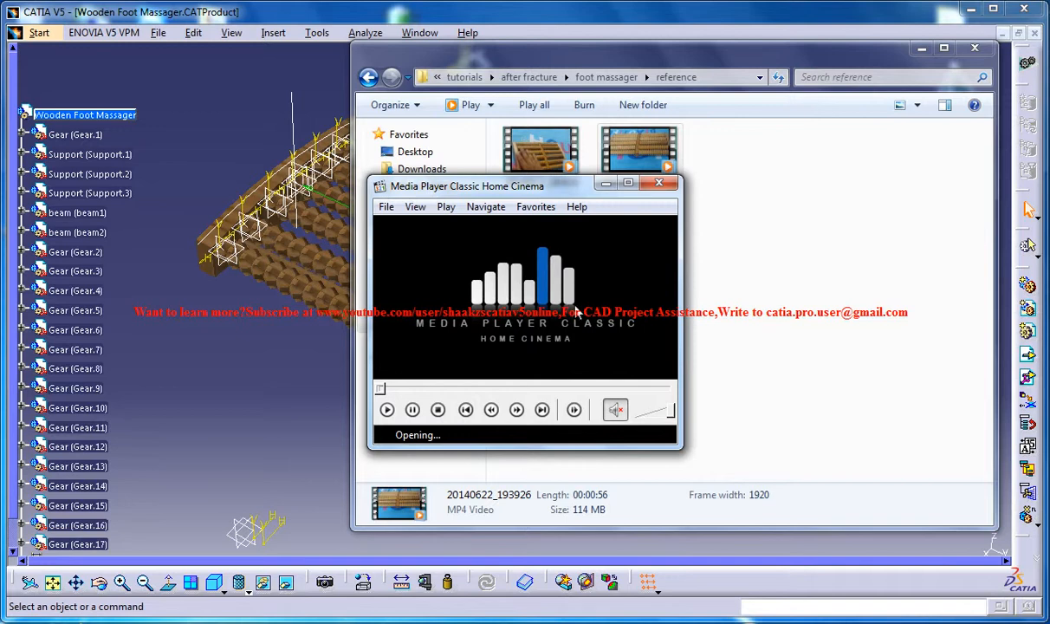
pyautogui.moveTo(437, 392)
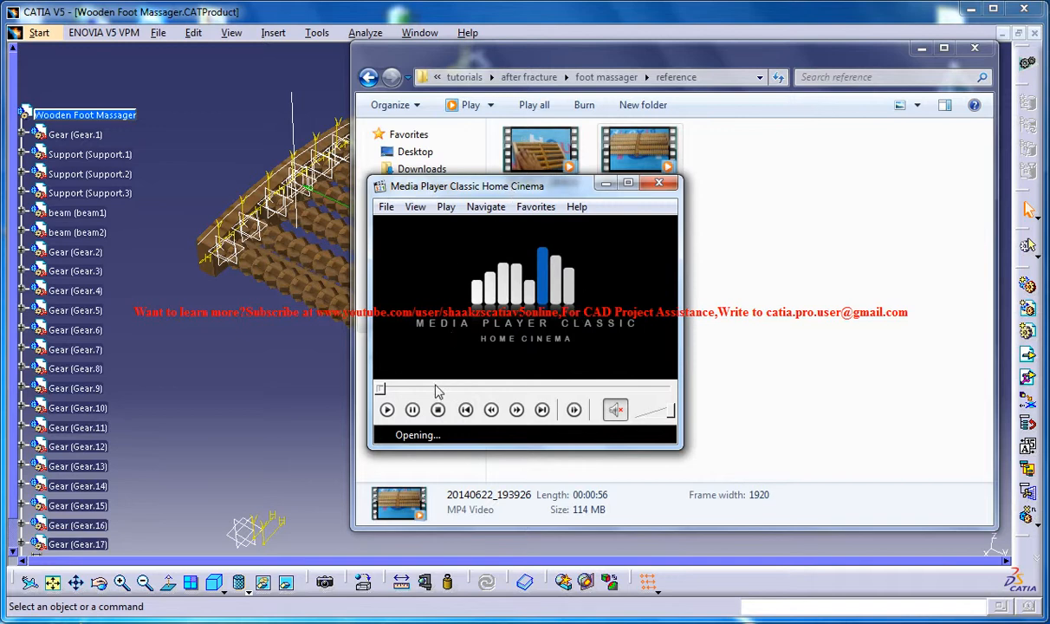
pyautogui.click(628, 184)
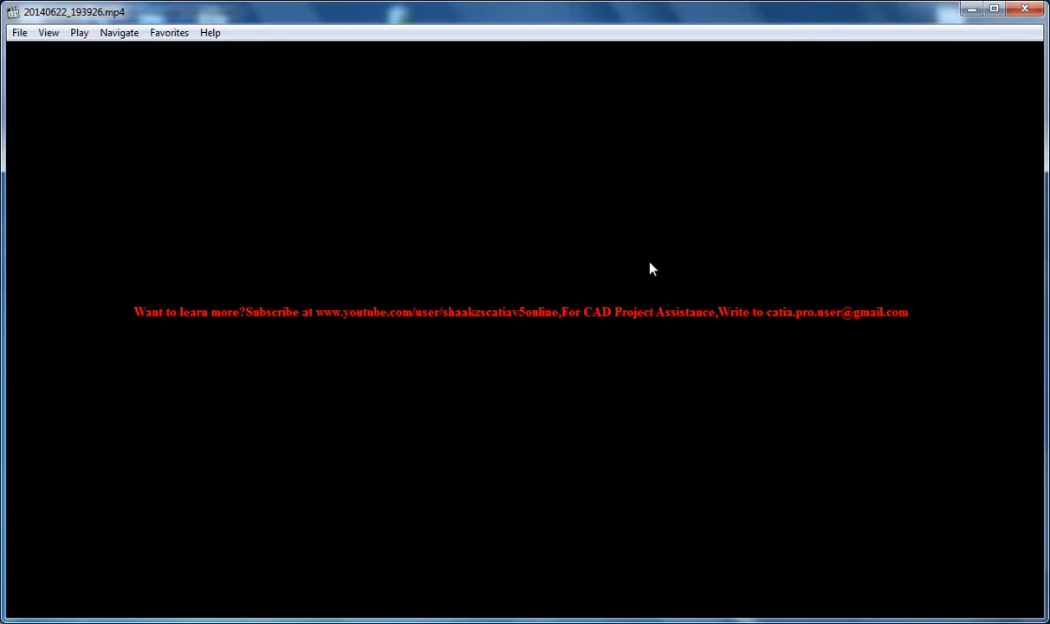
pyautogui.moveTo(466, 325)
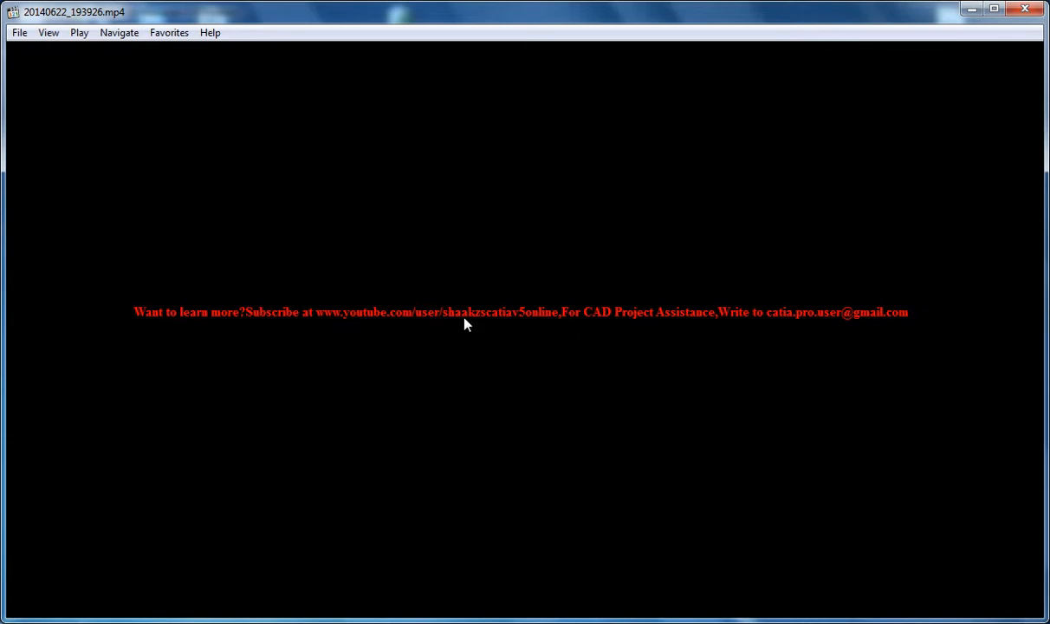
pyautogui.moveTo(960, 35)
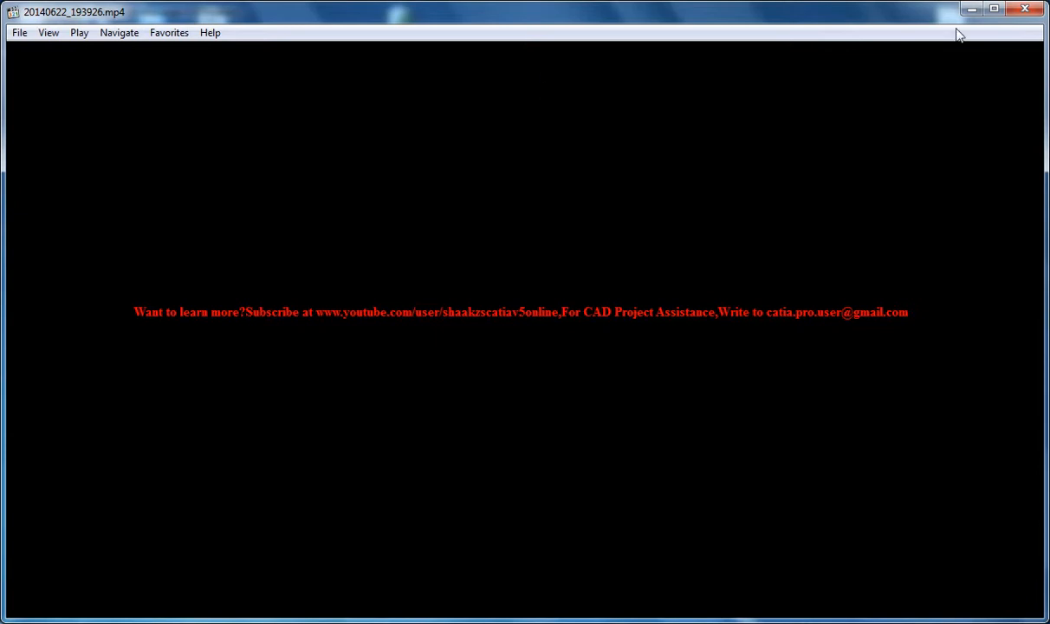
pyautogui.moveTo(853, 28)
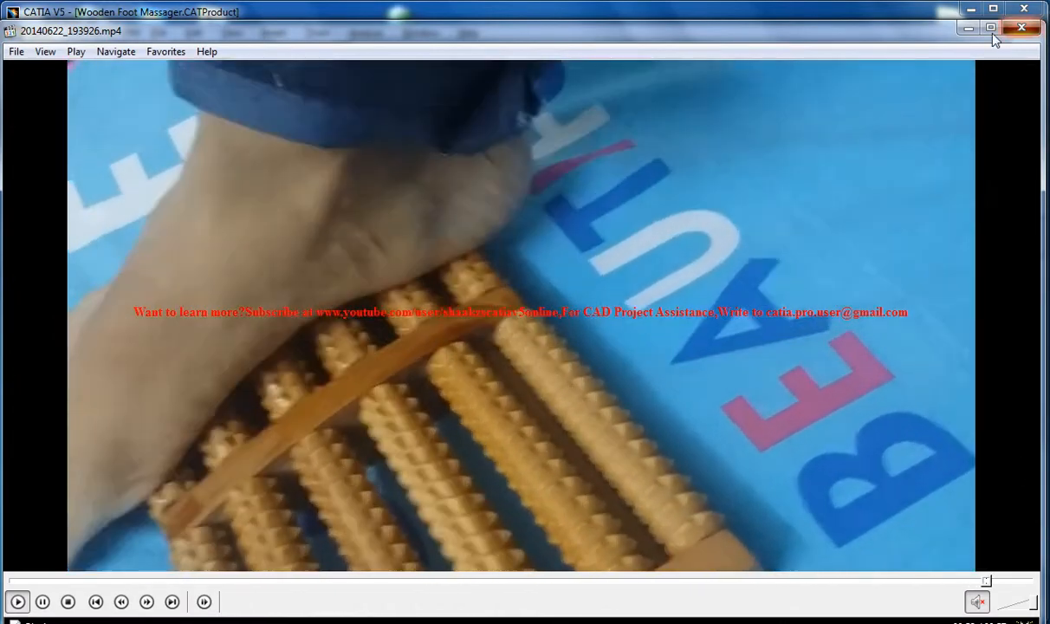
# Close the video player and create a new Product document in CATIA
pyautogui.click(1023, 28)
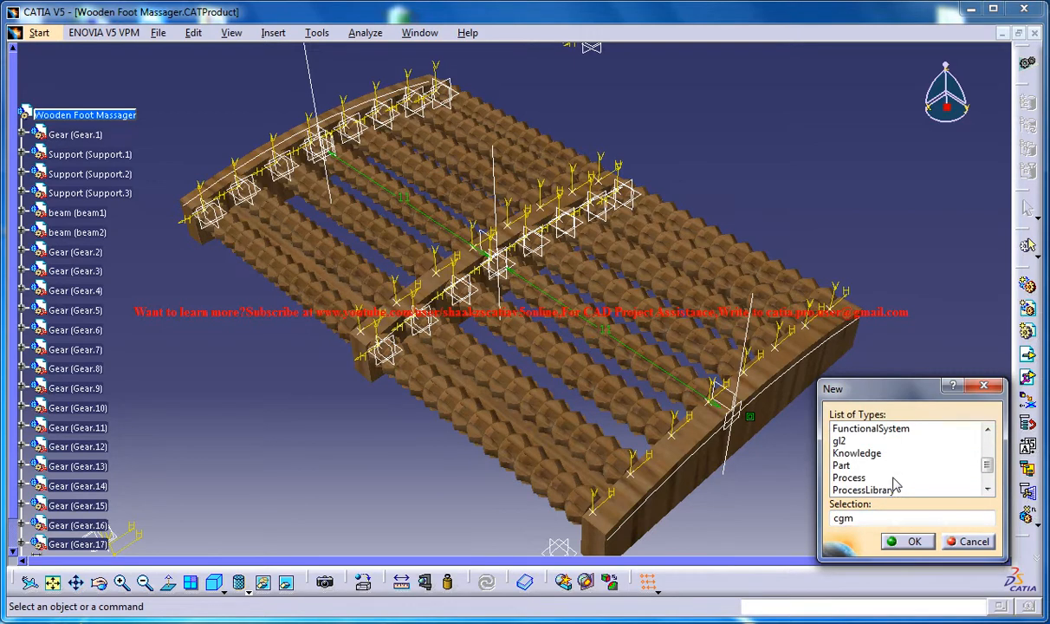
pyautogui.click(851, 464)
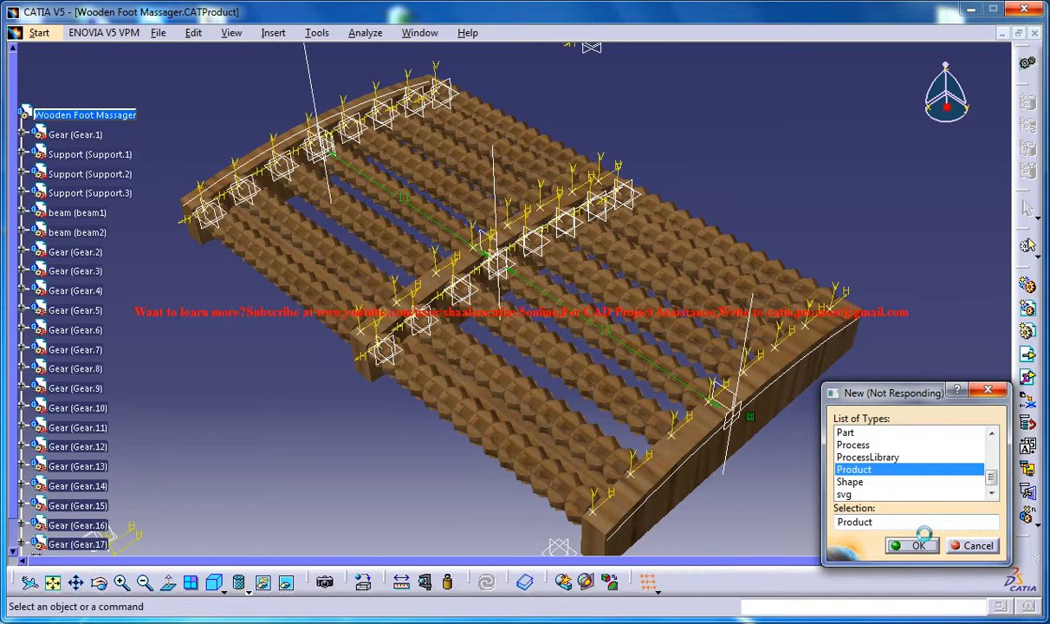
pyautogui.click(919, 544)
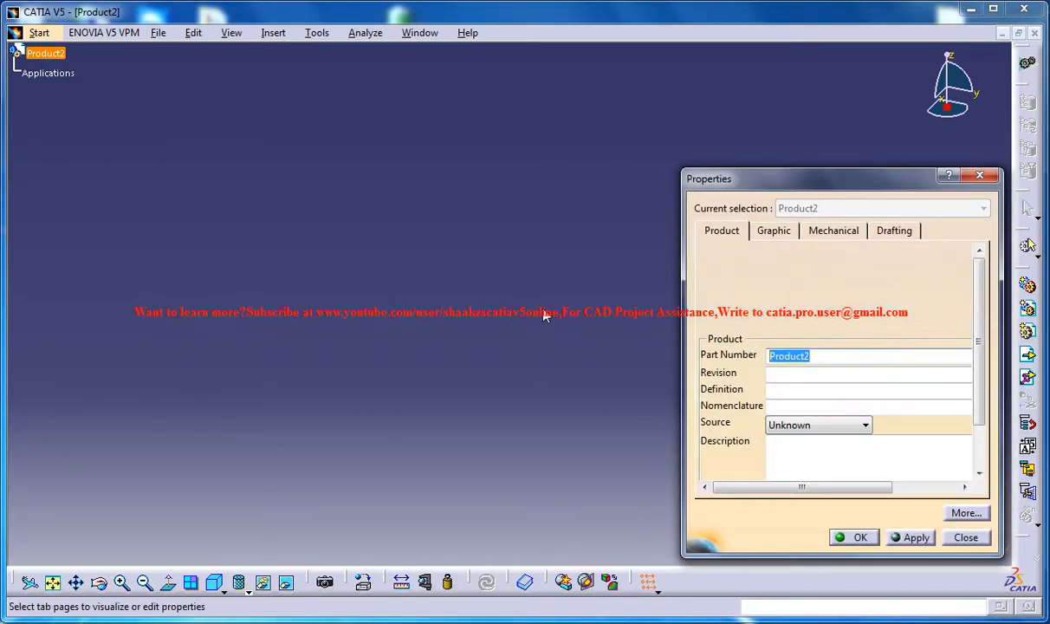
# Set the product's Part Number to 'Foot Massager Study' and confirm
pyautogui.write('Foot Massager')
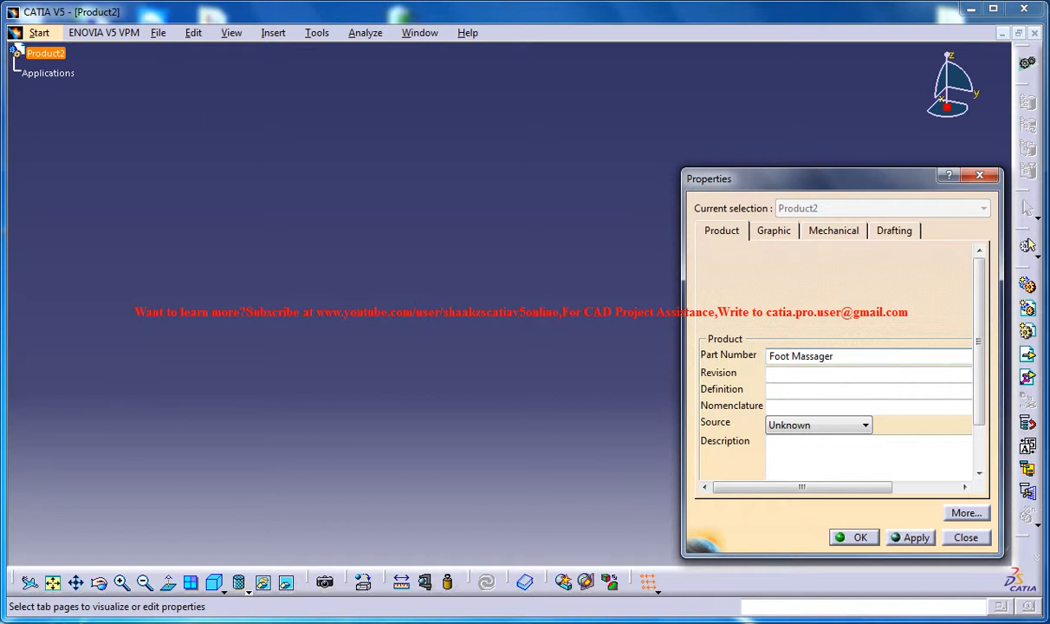
pyautogui.write('Study')
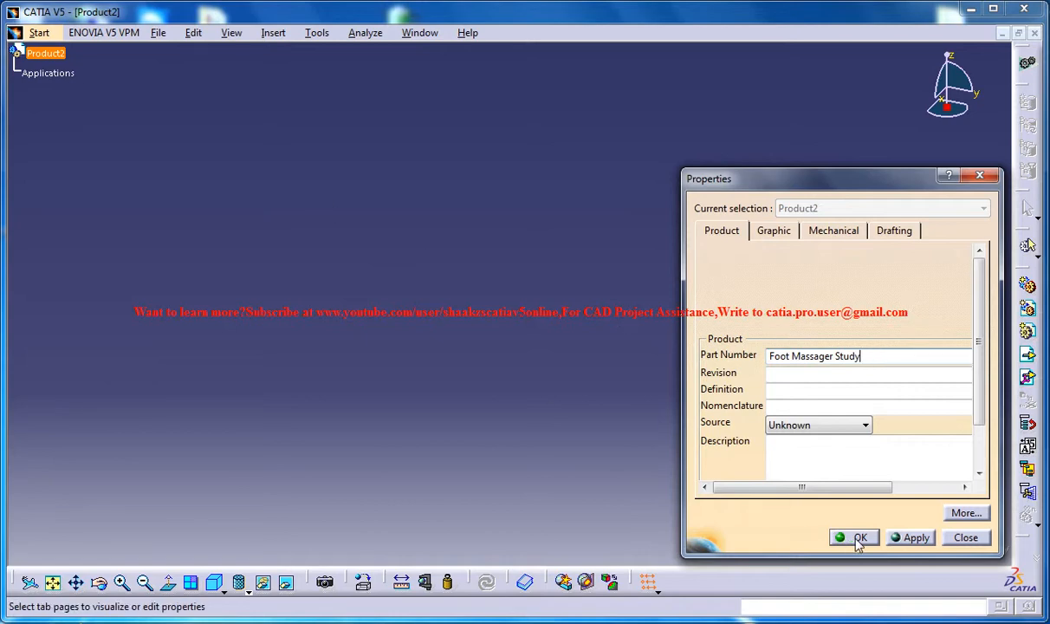
pyautogui.click(859, 538)
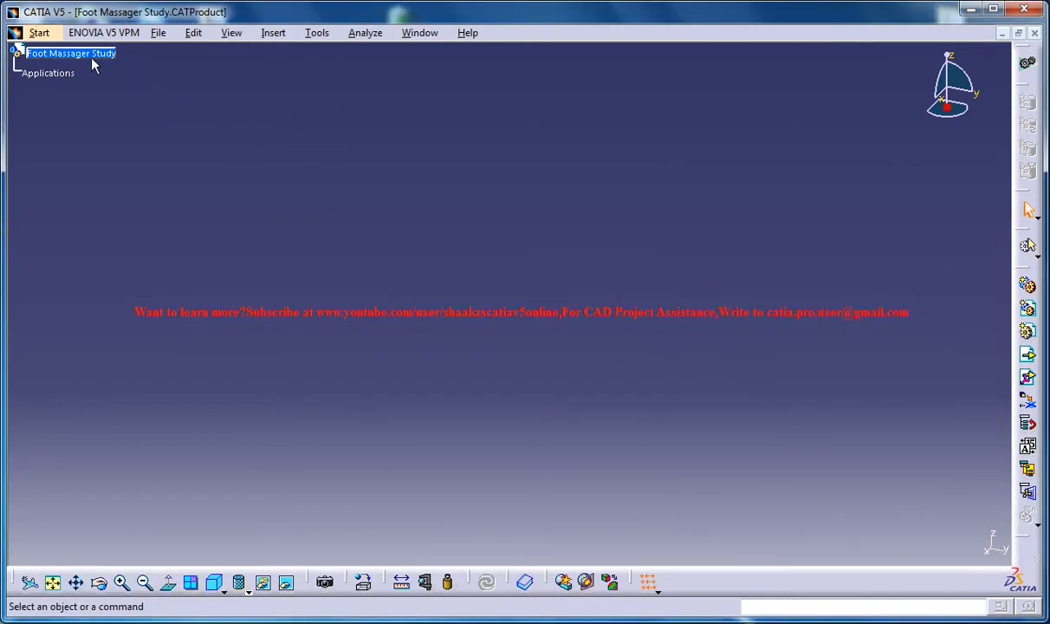
# Insert a new part into the product and rename its instance to Gear
pyautogui.click(274, 31)
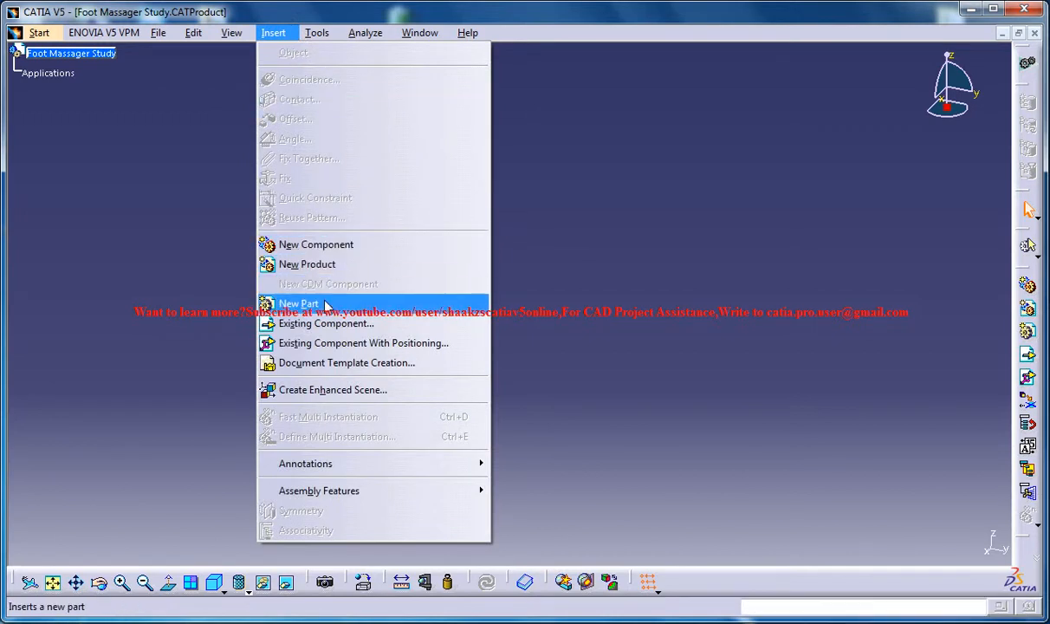
pyautogui.click(298, 302)
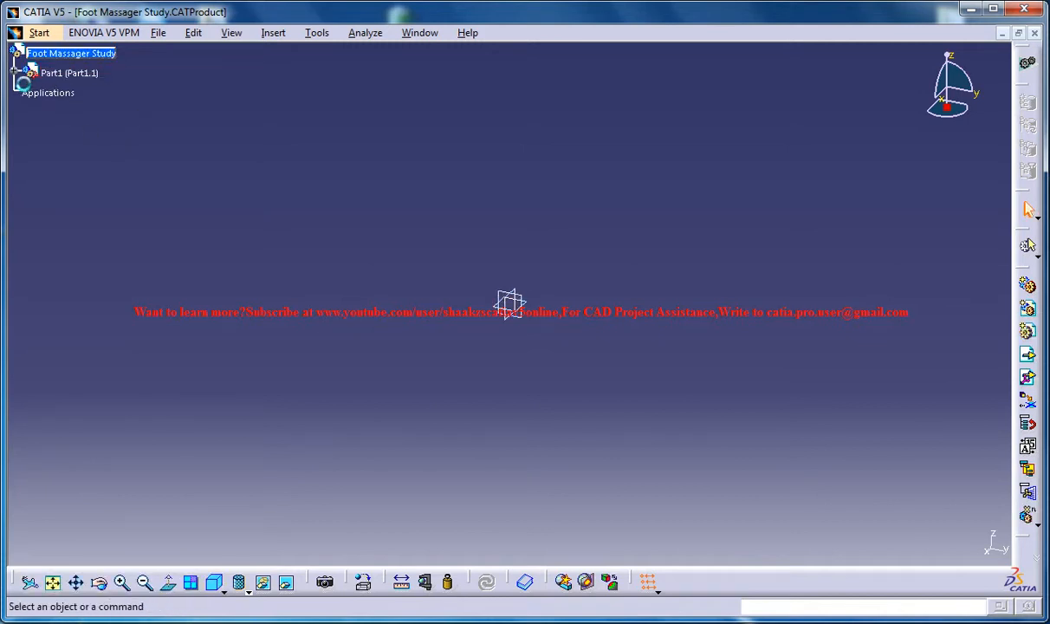
pyautogui.click(31, 73)
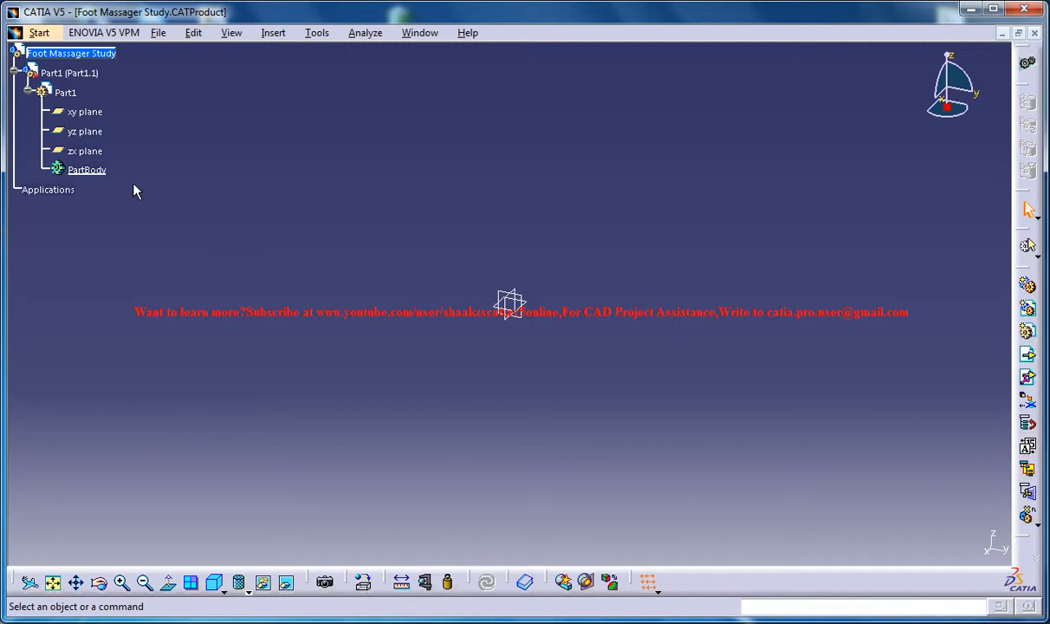
pyautogui.rightClick(67, 73)
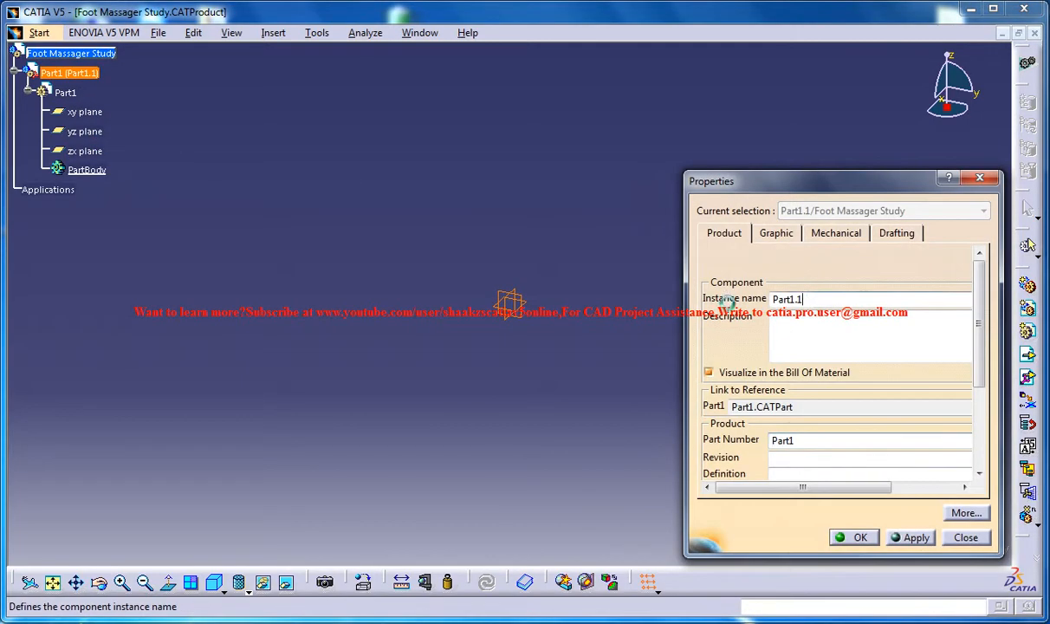
pyautogui.click(854, 537)
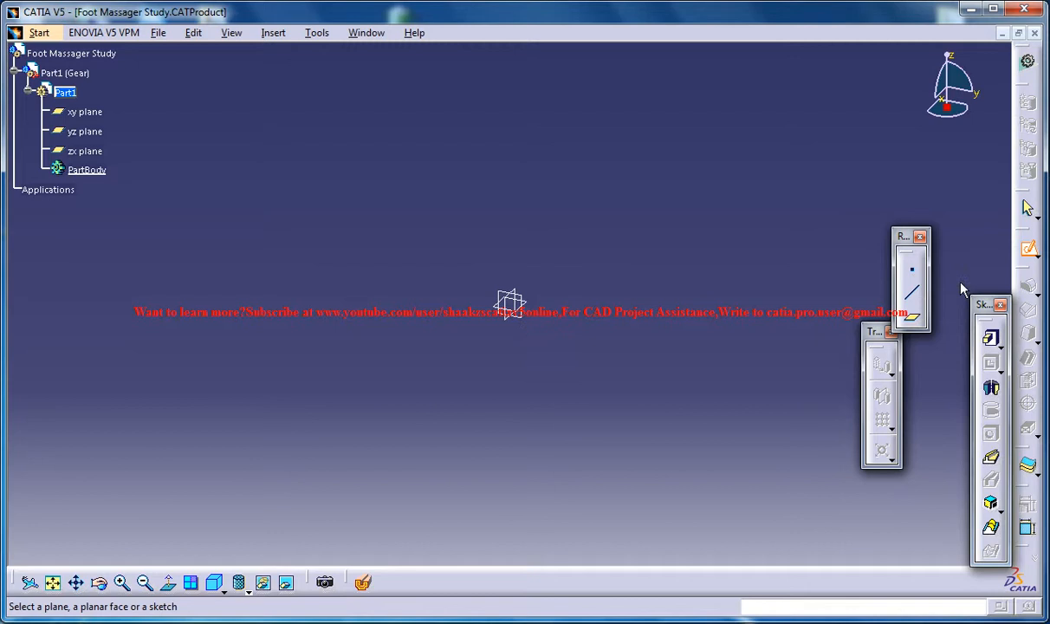
# Sketch a closed pointed profile on a plane and add a length constraint to its left edge
pyautogui.click(85, 132)
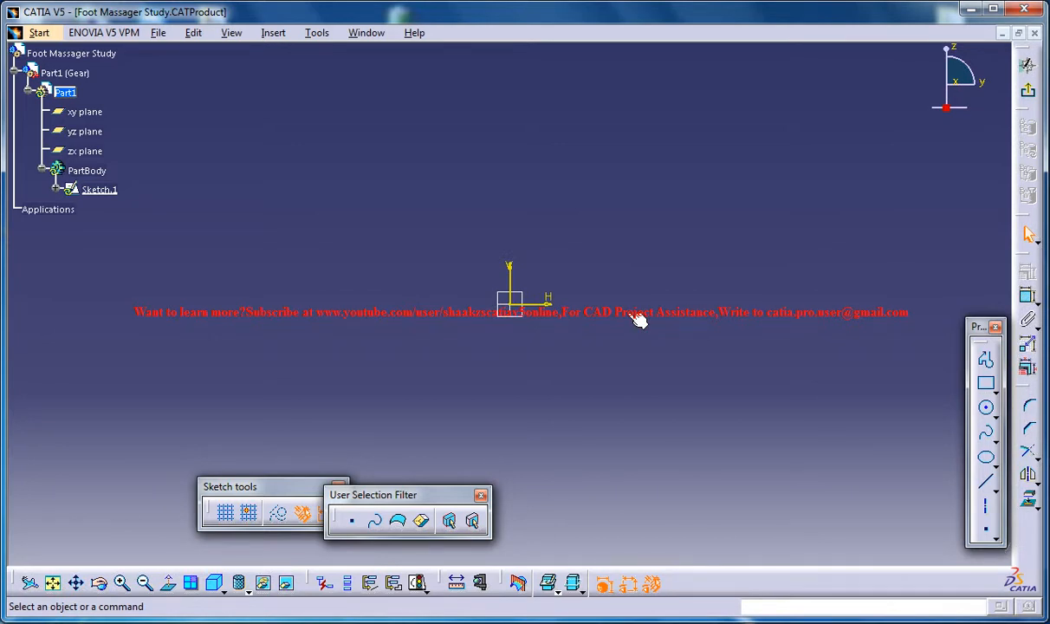
pyautogui.moveTo(805, 235)
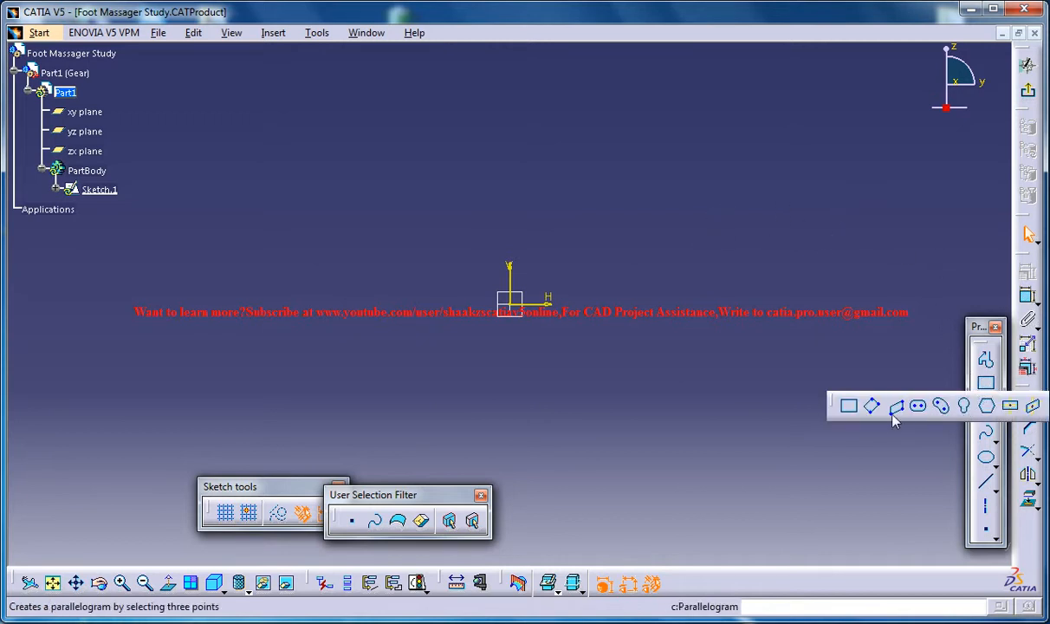
pyautogui.moveTo(850, 406)
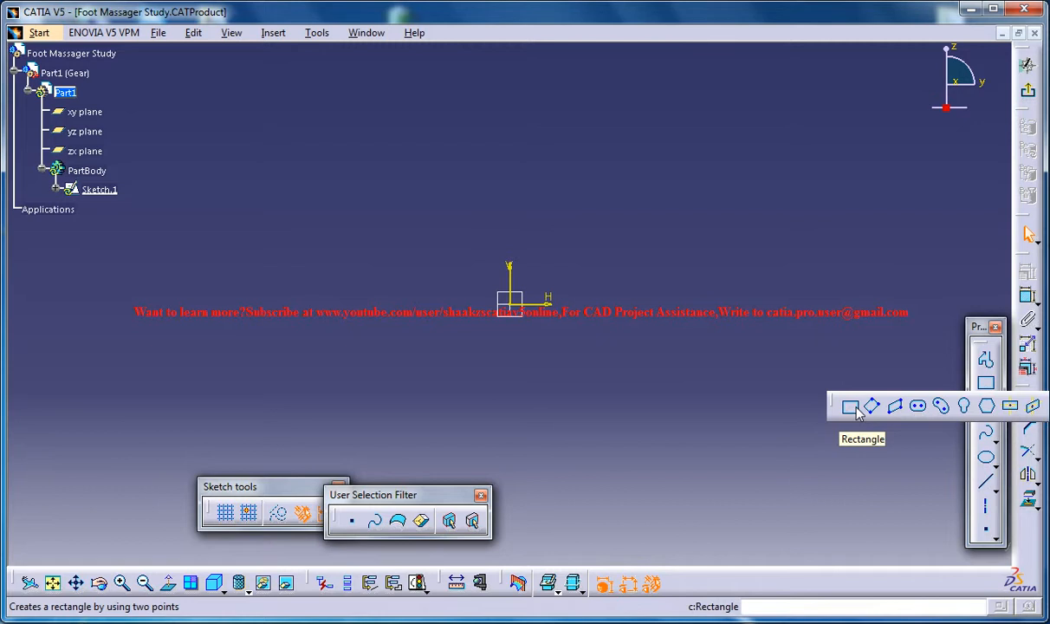
pyautogui.moveTo(863, 378)
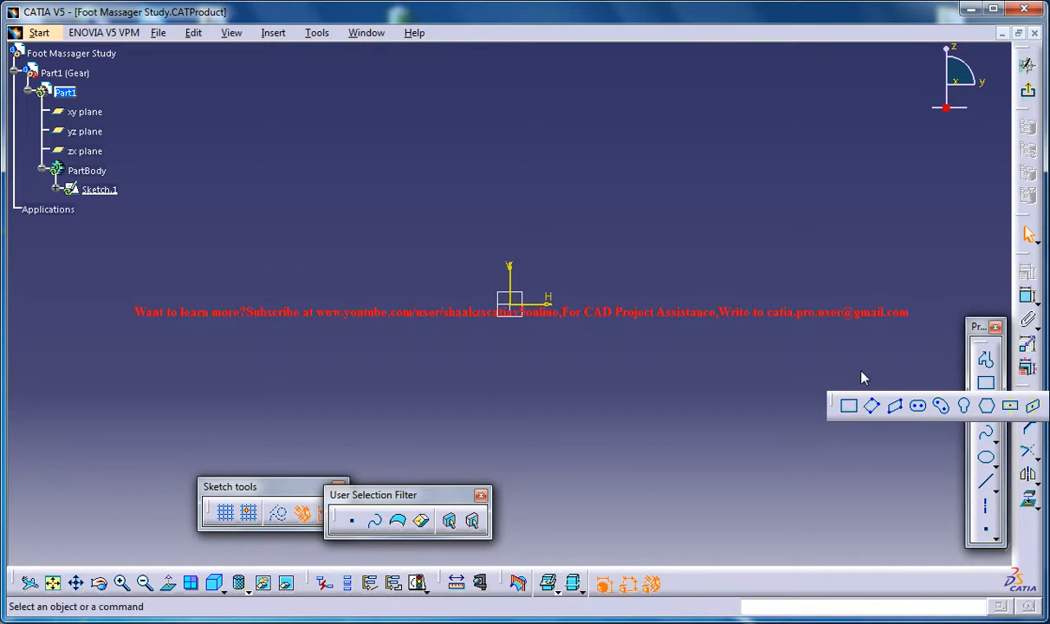
pyautogui.moveTo(918, 405)
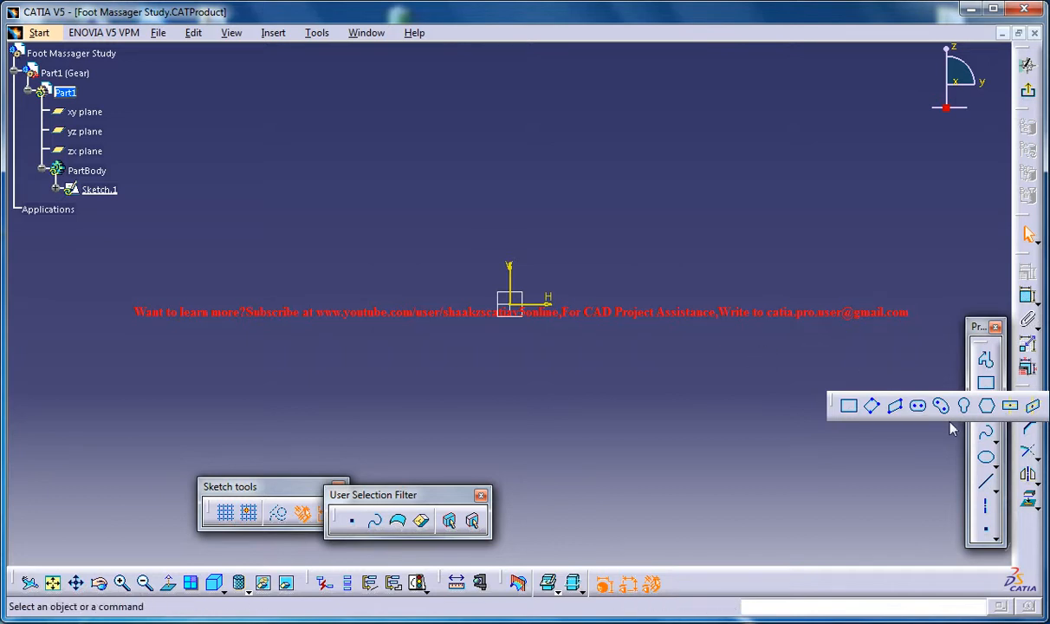
pyautogui.moveTo(986, 357)
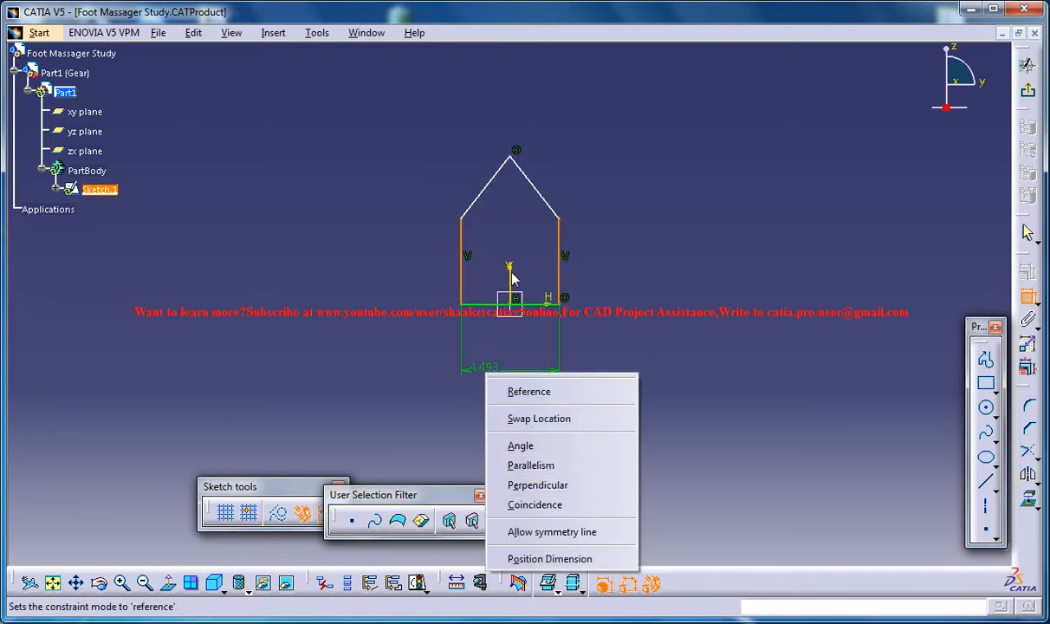
pyautogui.click(549, 558)
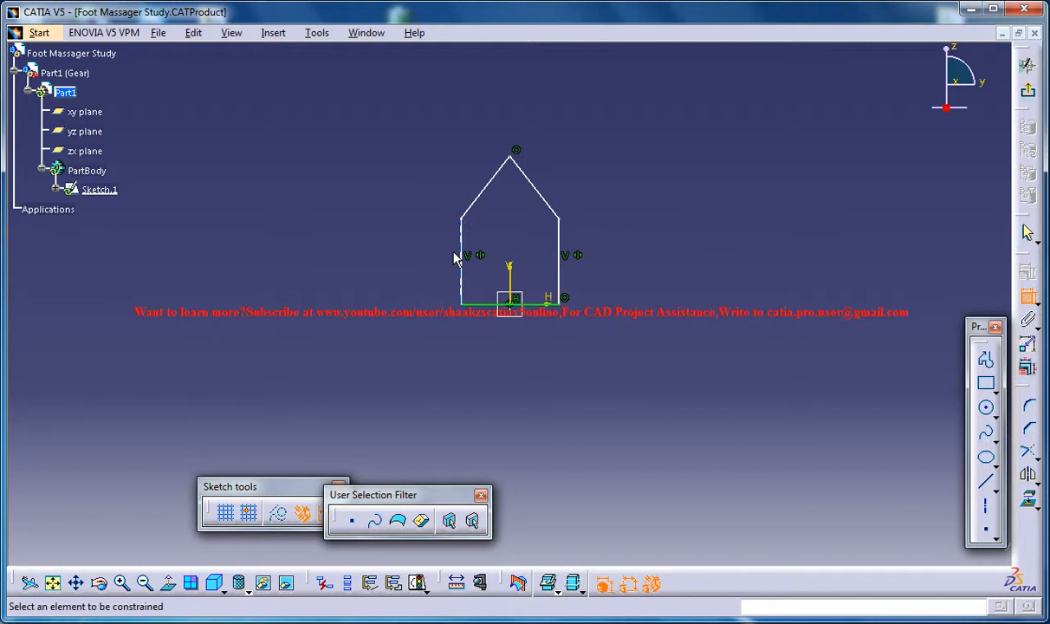
pyautogui.click(459, 256)
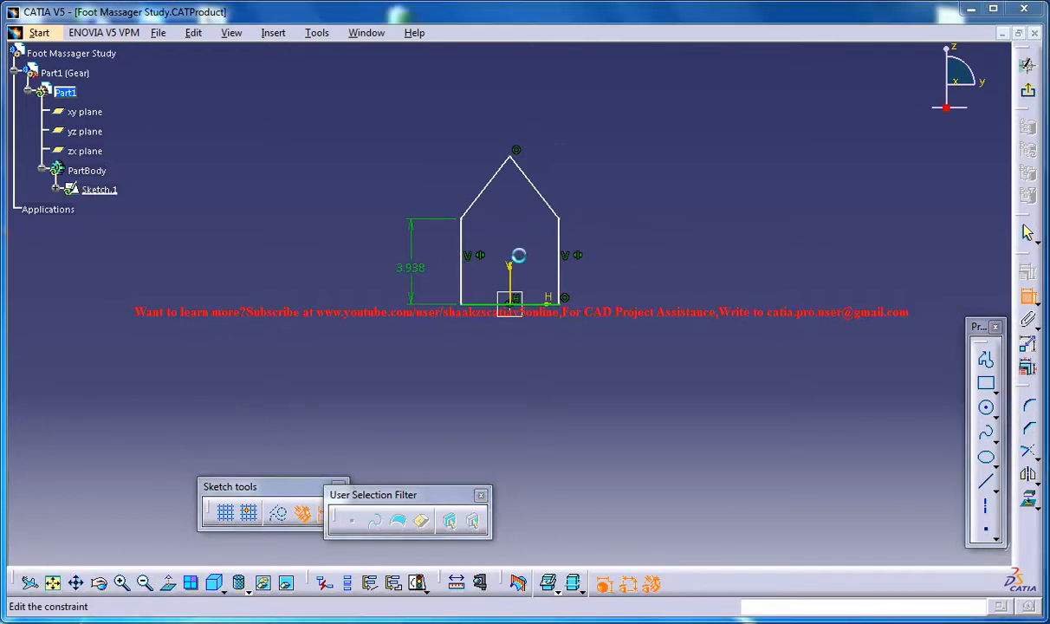
pyautogui.doubleClick(519, 255)
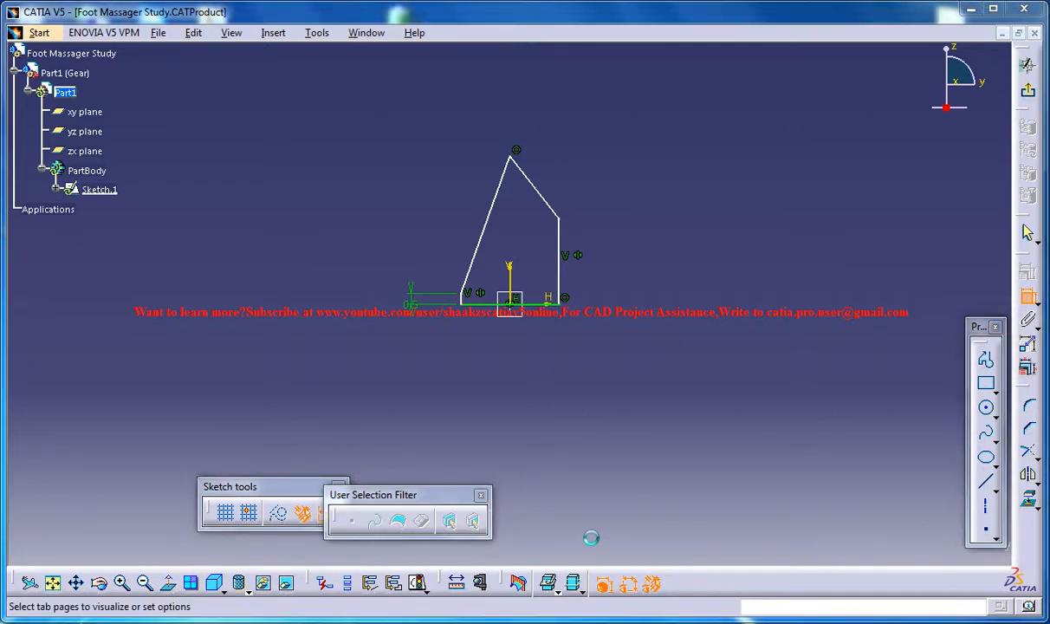
# Set the length units to centimetres in Tools > Options and confirm
pyautogui.click(315, 32)
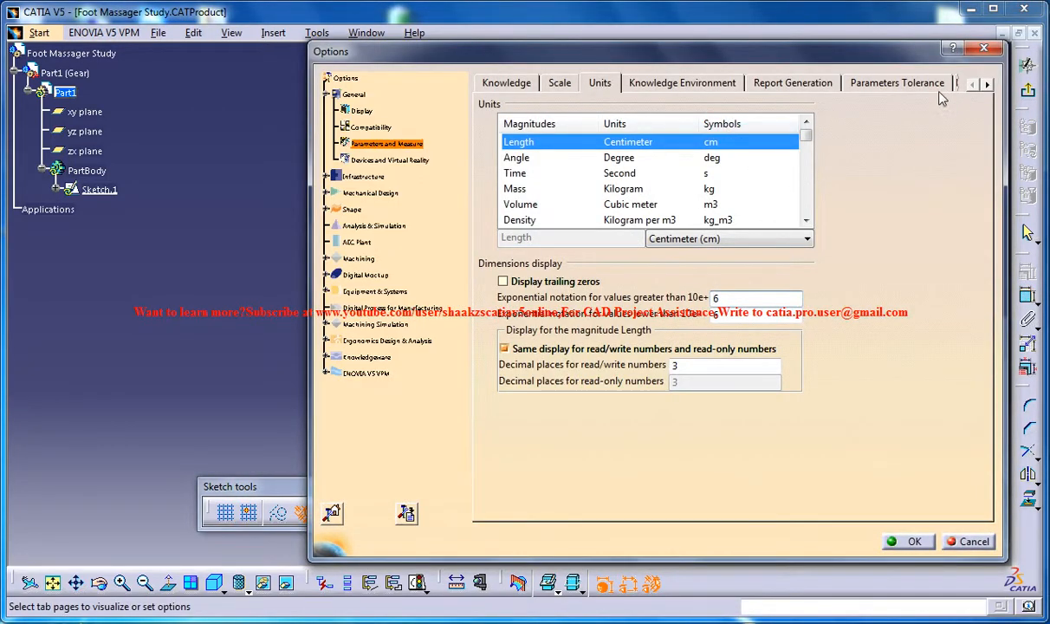
pyautogui.click(912, 541)
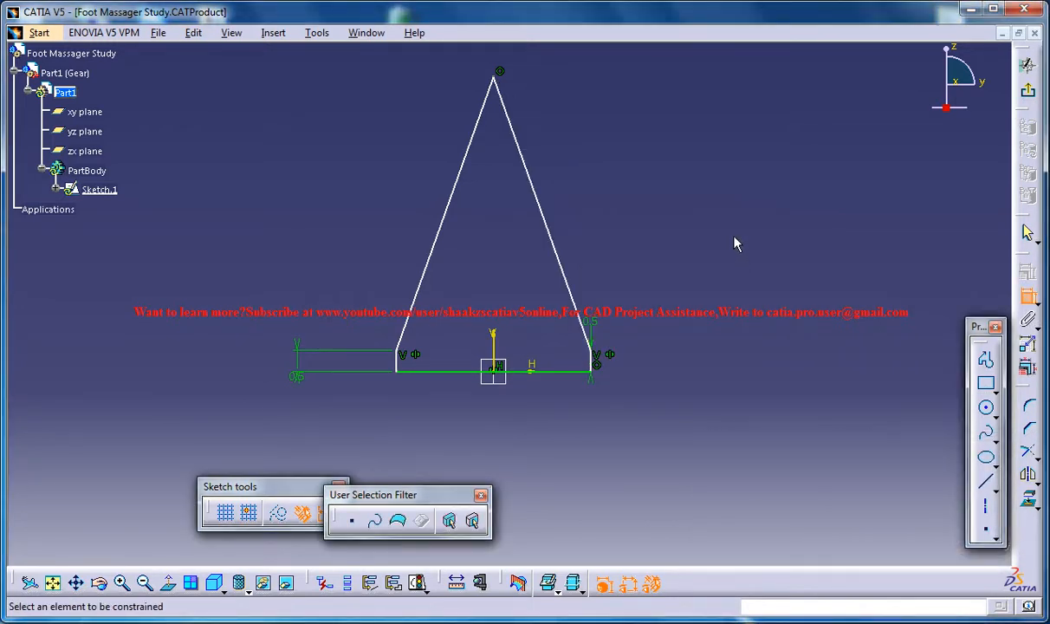
pyautogui.moveTo(520, 71)
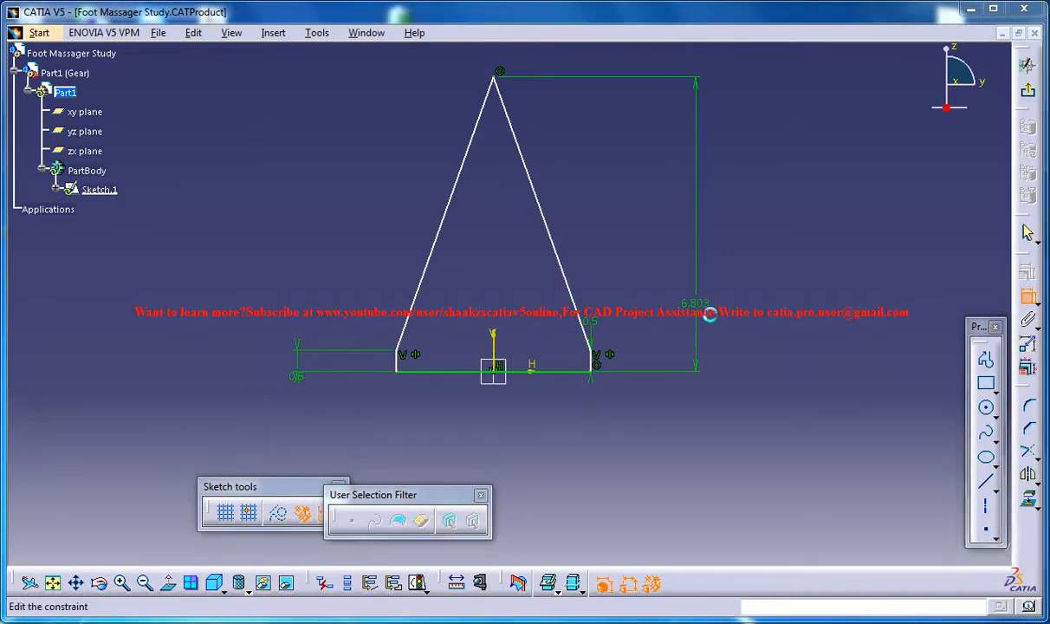
# Re-dimension the profile's height to .78 cm, flattening its peak
pyautogui.doubleClick(708, 314)
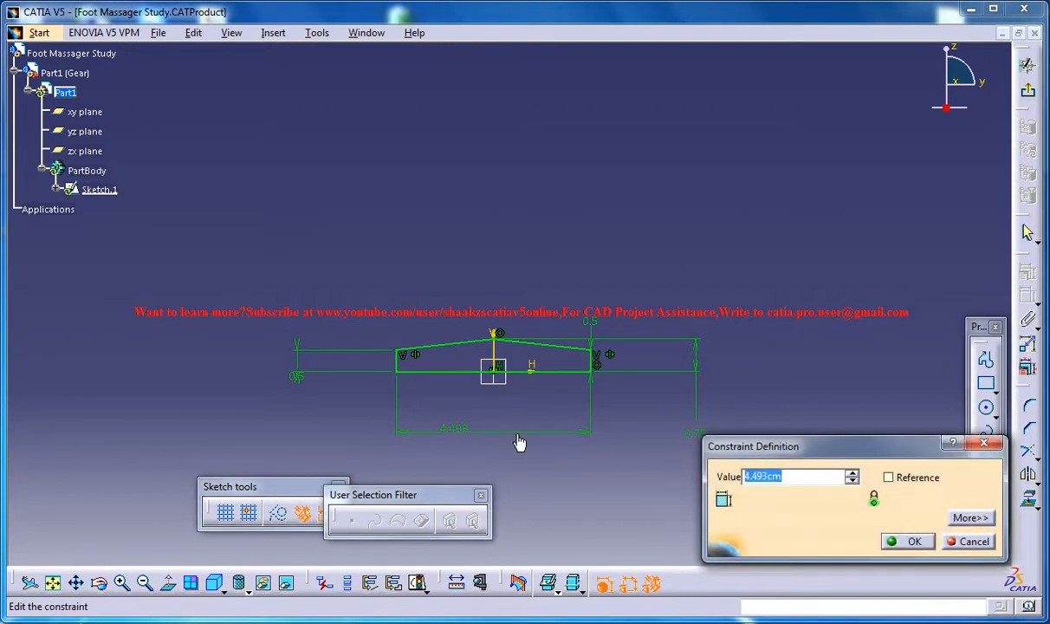
pyautogui.write('.78')
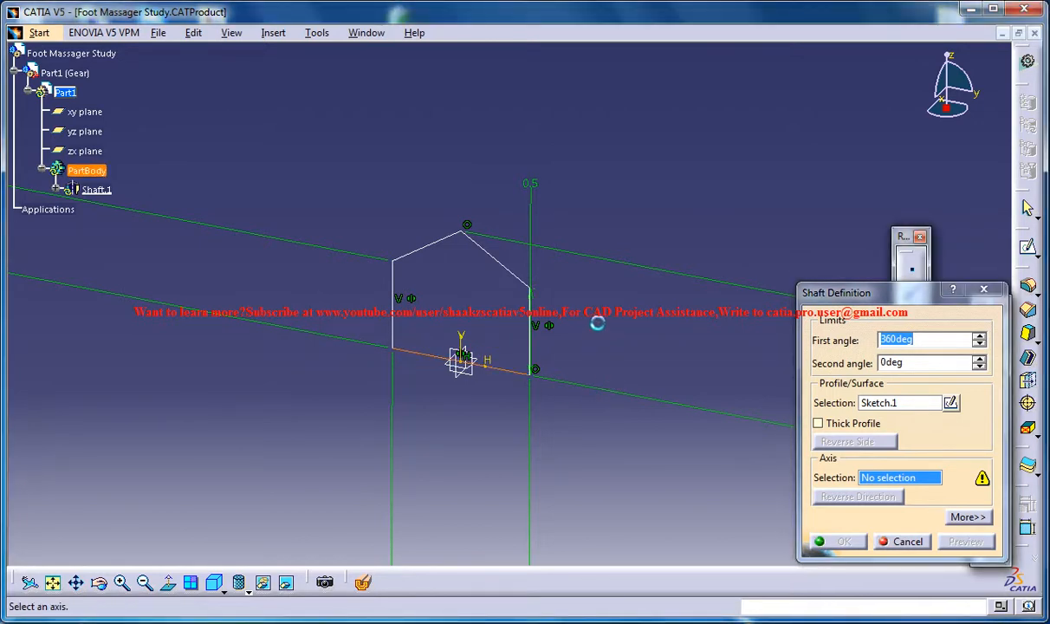
# Revolve Sketch.1 360° about its edge into Shaft.1 and orbit to inspect it
pyautogui.click(524, 350)
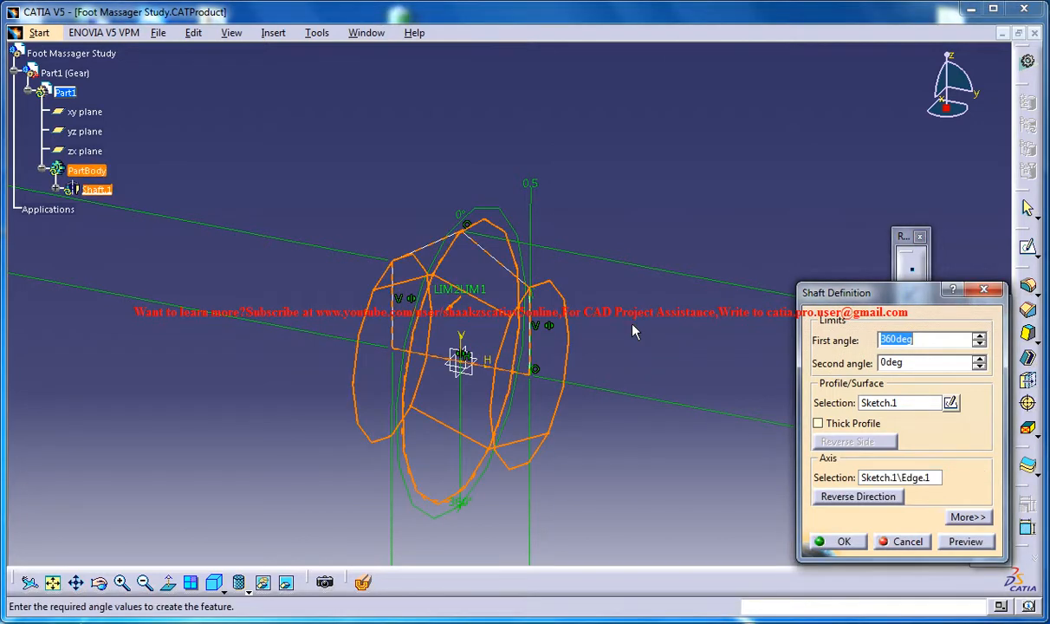
pyautogui.click(843, 540)
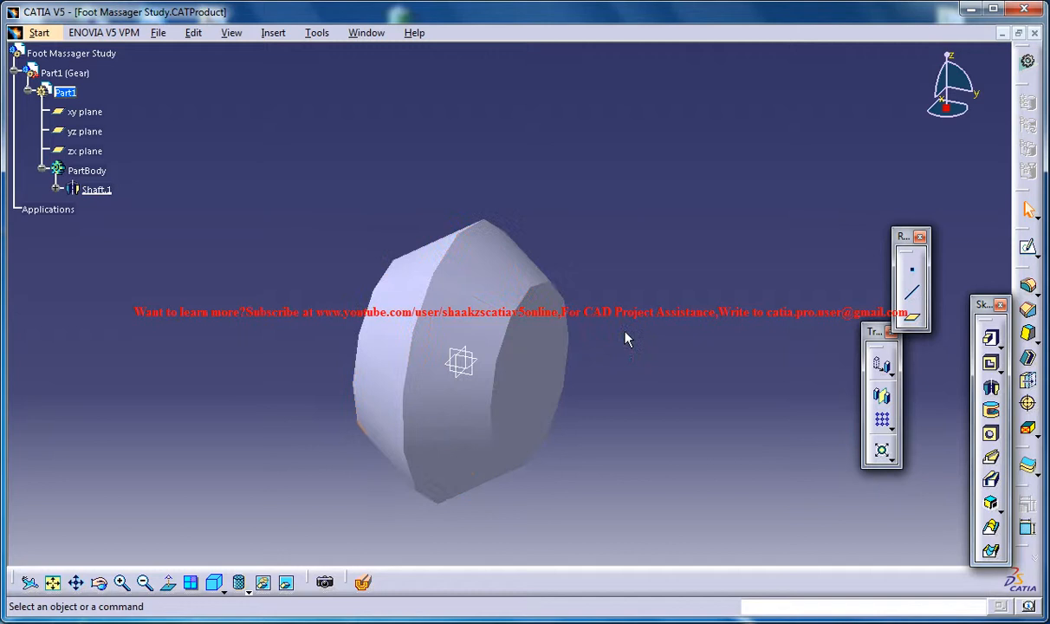
pyautogui.moveTo(629, 338); pyautogui.dragTo(575, 327)
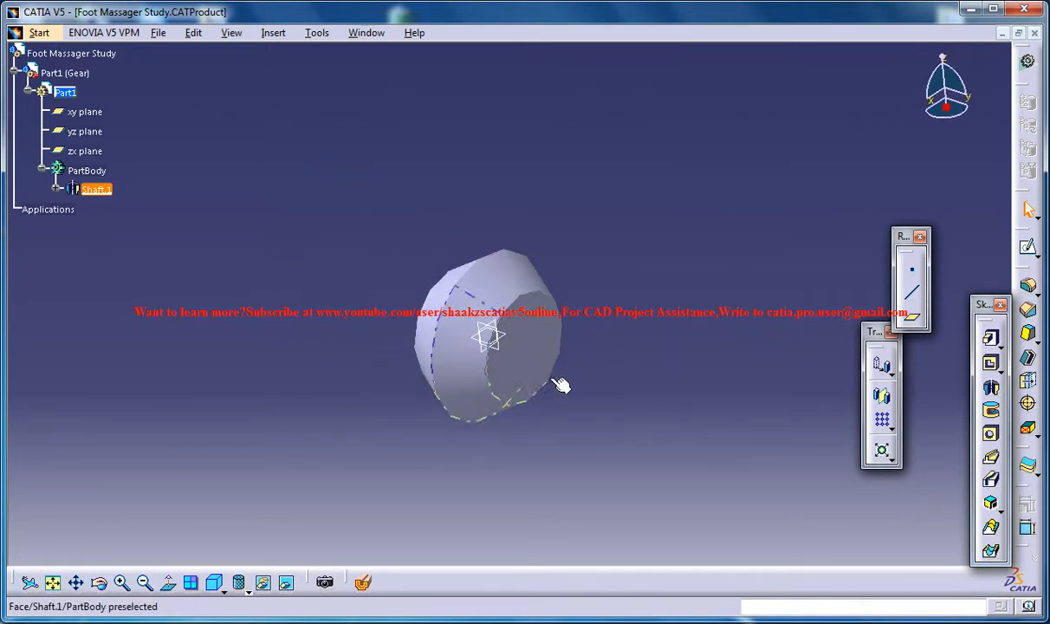
pyautogui.moveTo(561, 385); pyautogui.dragTo(537, 338)
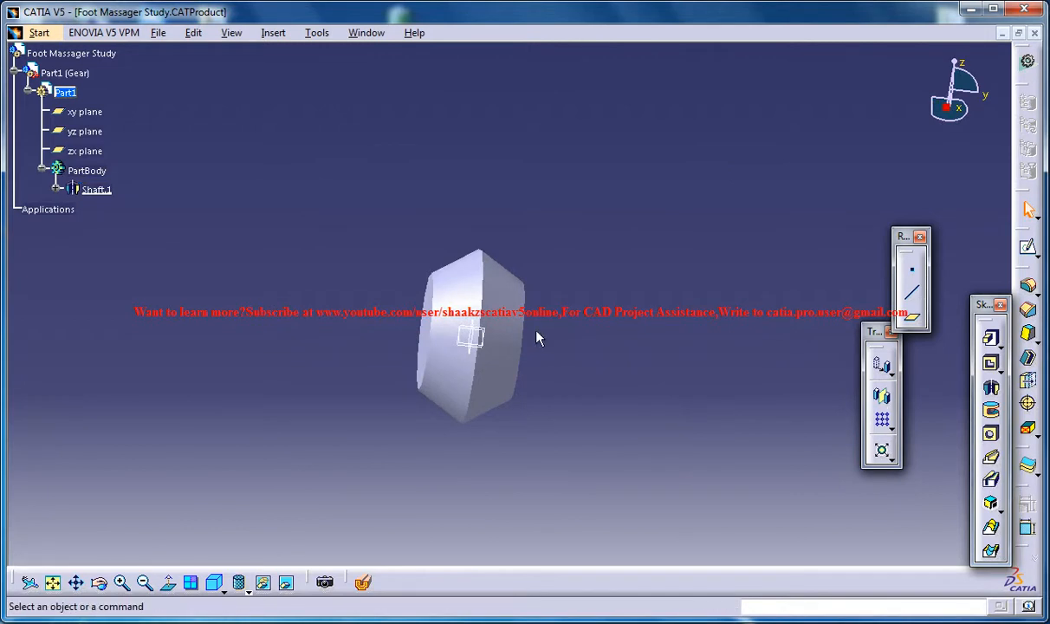